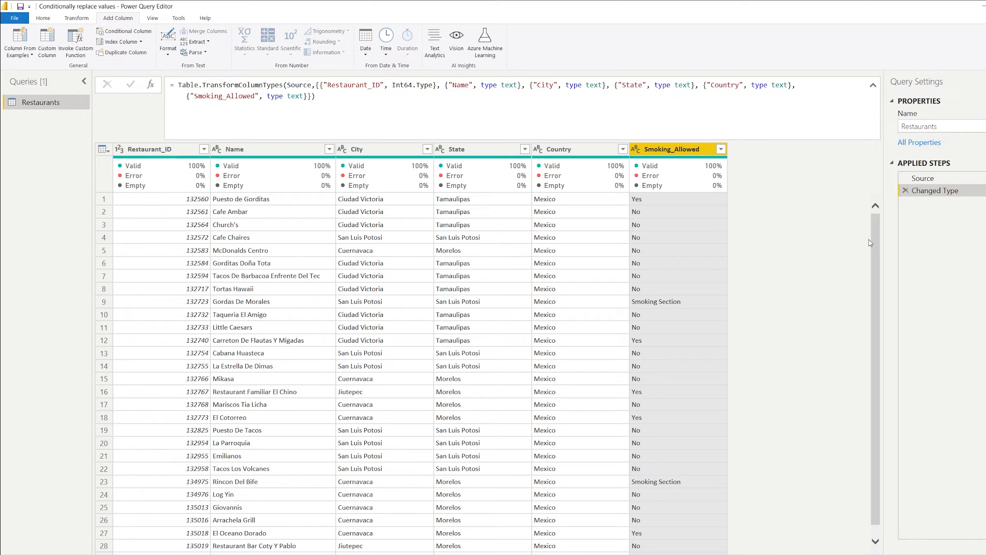
pyautogui.moveTo(775, 220)
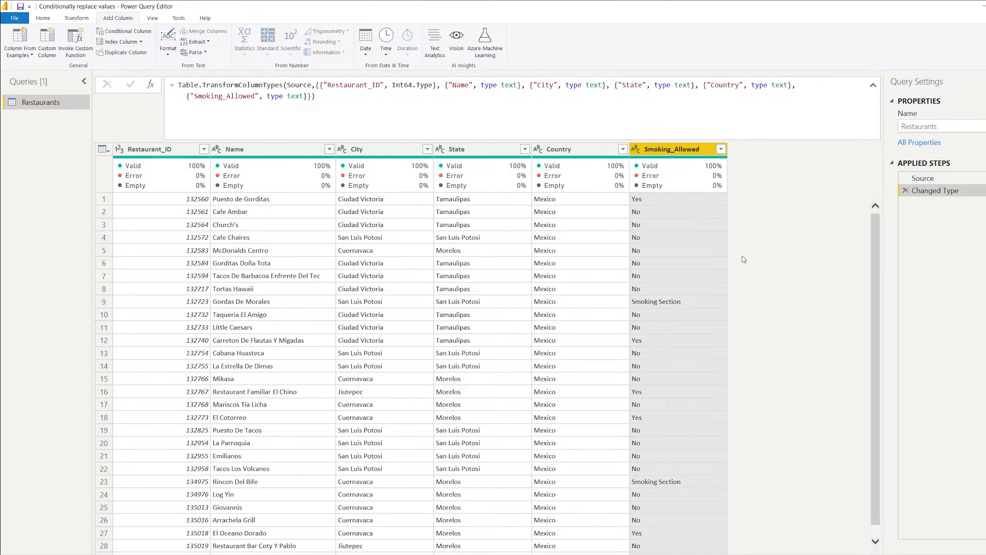
pyautogui.moveTo(777, 253)
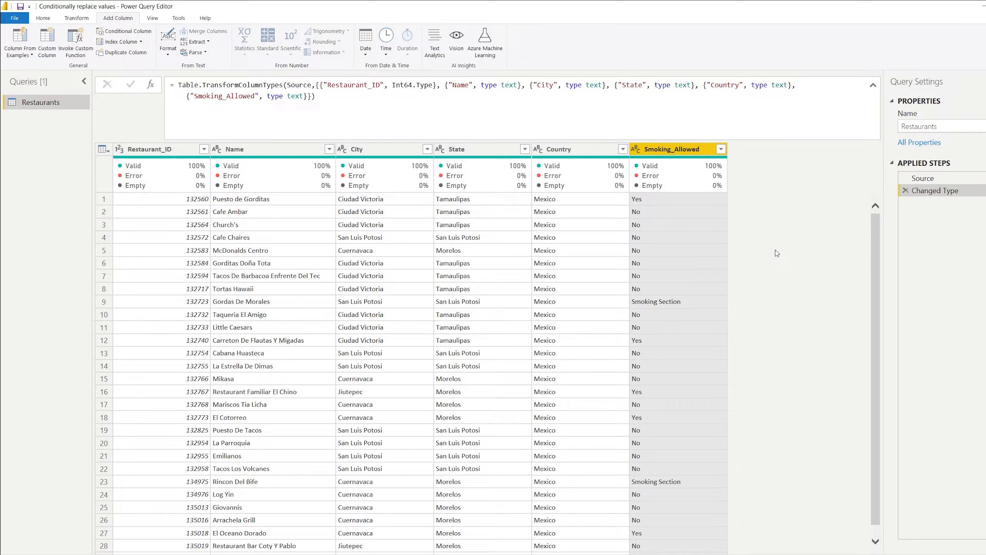
pyautogui.moveTo(484, 214)
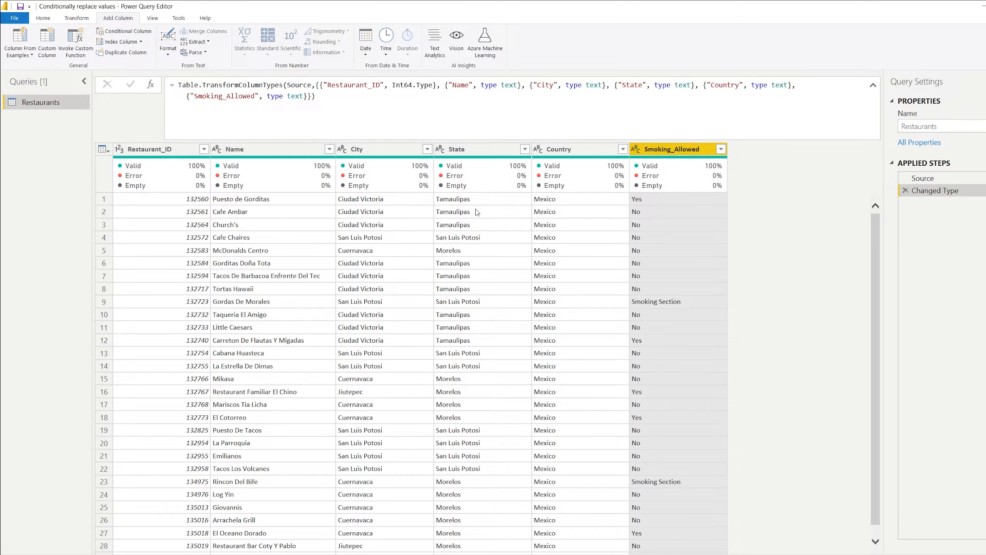
pyautogui.moveTo(700, 241)
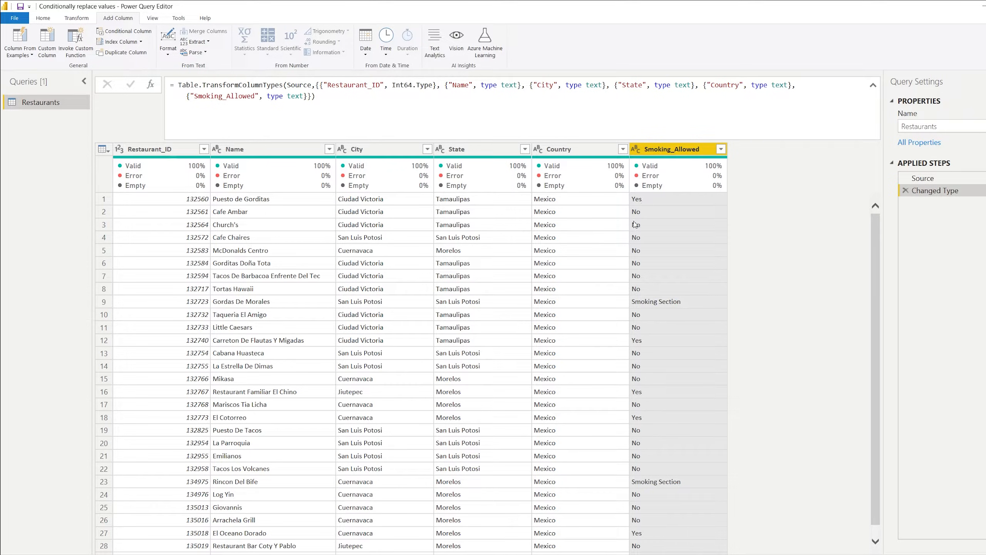
pyautogui.moveTo(653, 220)
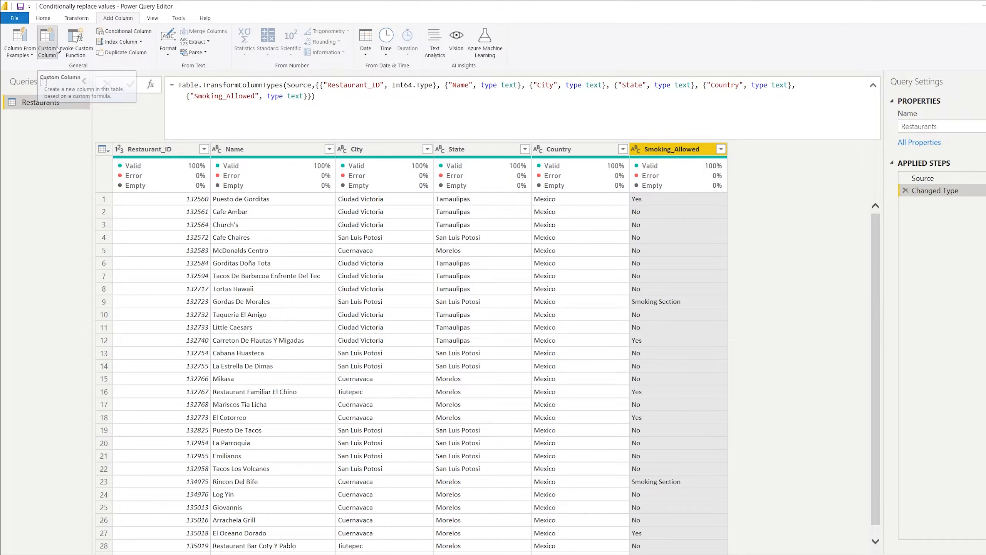
# - Create custom column ConditionTrue: if [State] = "Tamaulipas" then "Yes" else "_"
pyautogui.click(47, 41)
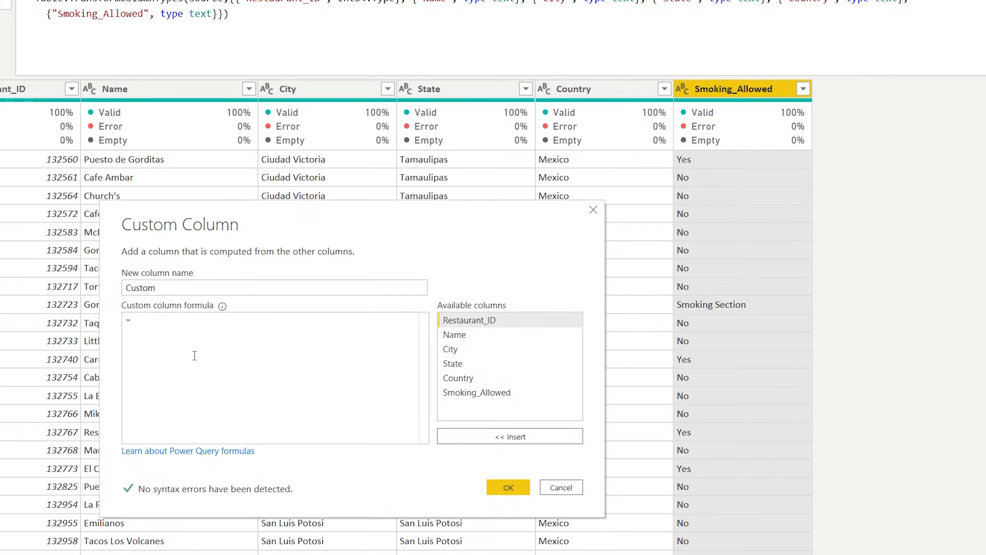
pyautogui.write('if')
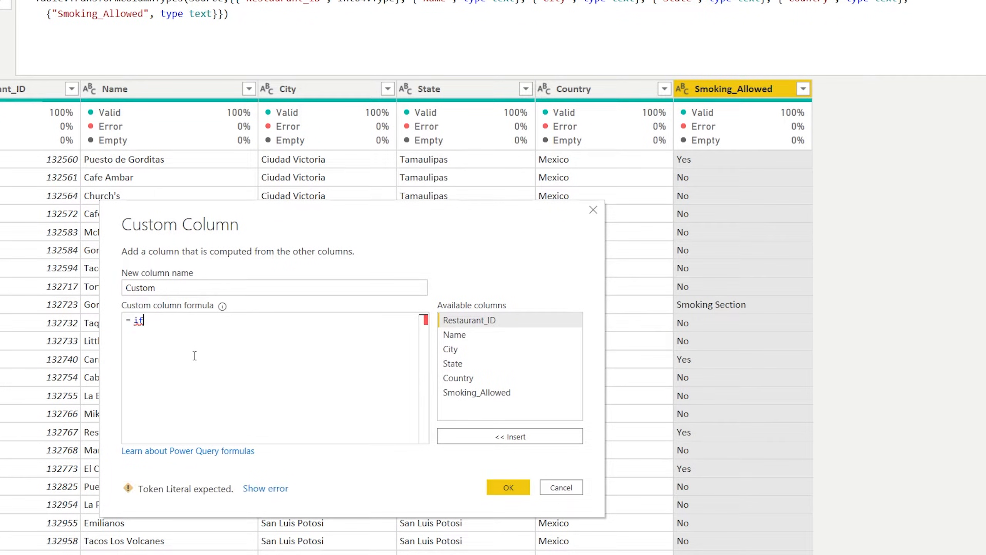
pyautogui.write('[State]')
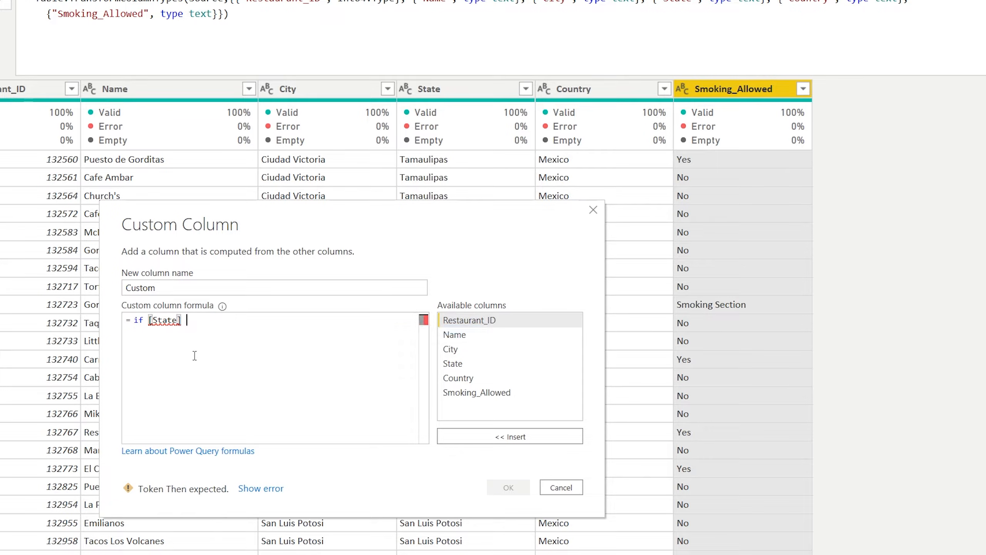
pyautogui.write('= "Tamau')
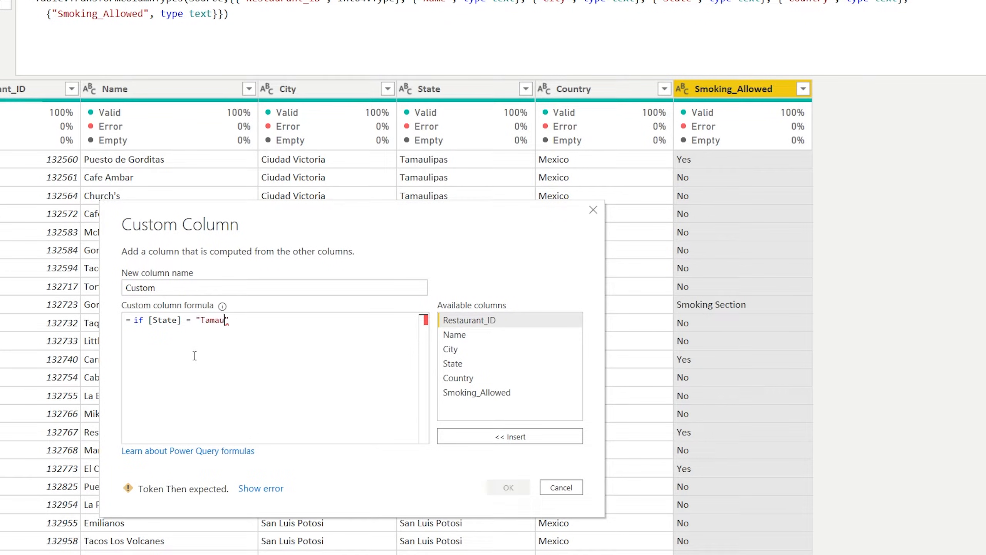
pyautogui.write('lipas" then')
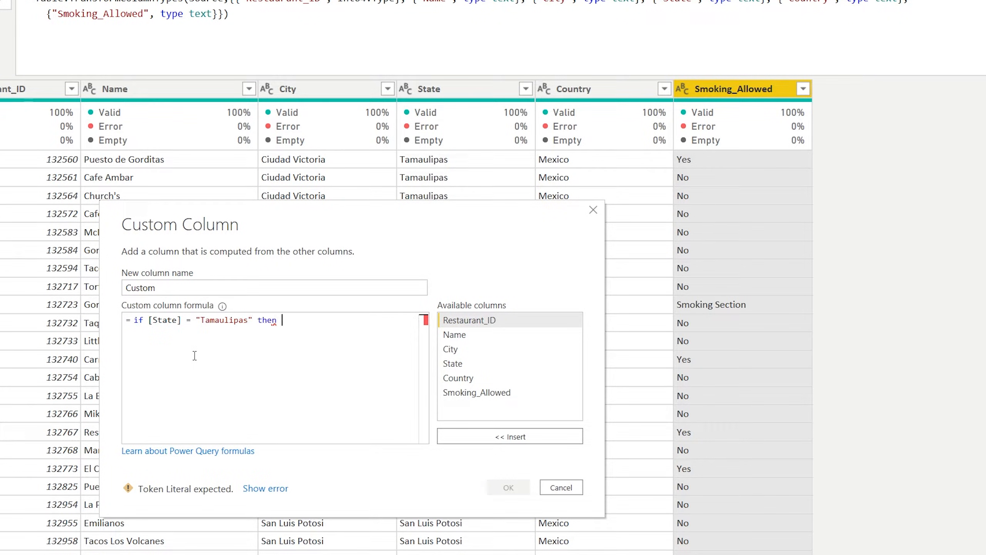
pyautogui.write('"Yes" else "_')
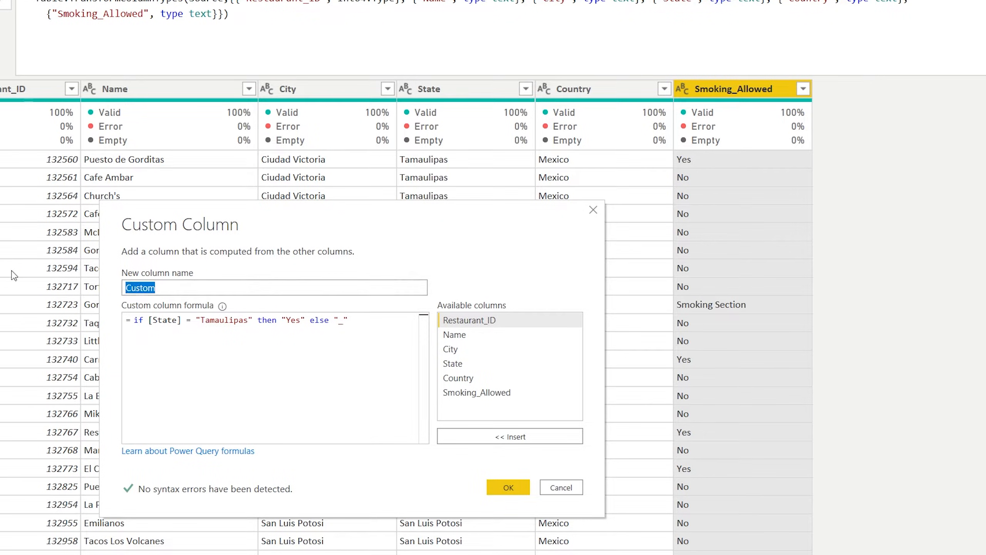
pyautogui.write('ConditionT')
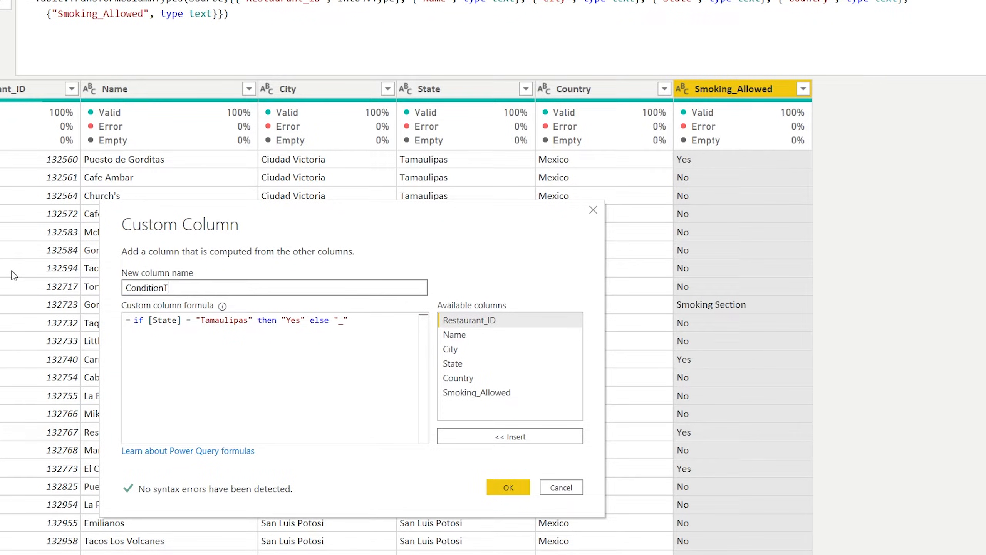
pyautogui.click(508, 488)
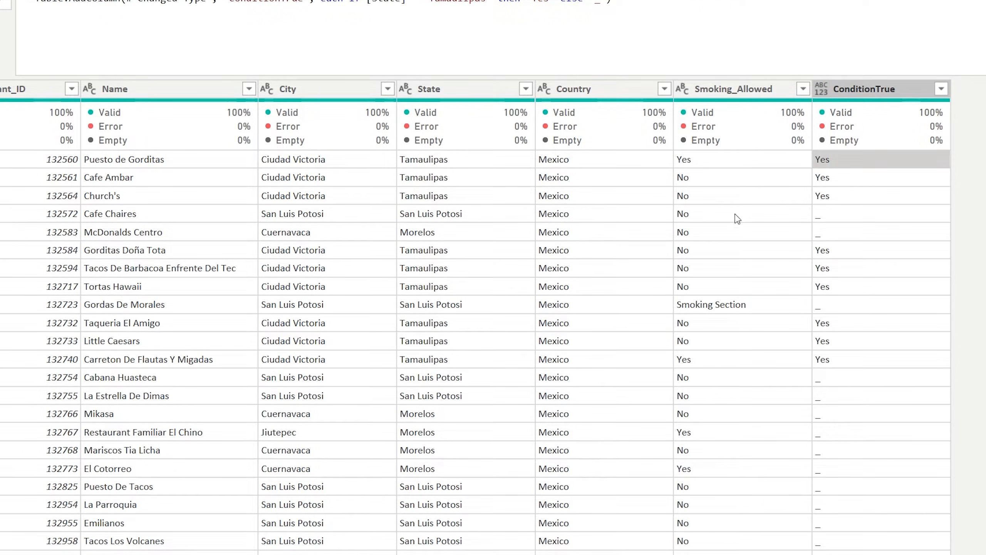
pyautogui.click(733, 88)
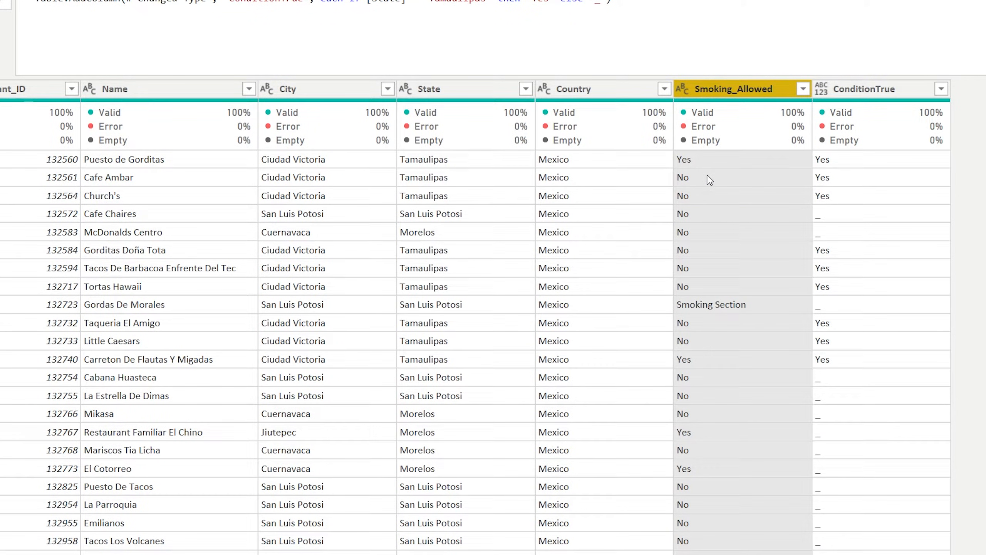
pyautogui.click(865, 89)
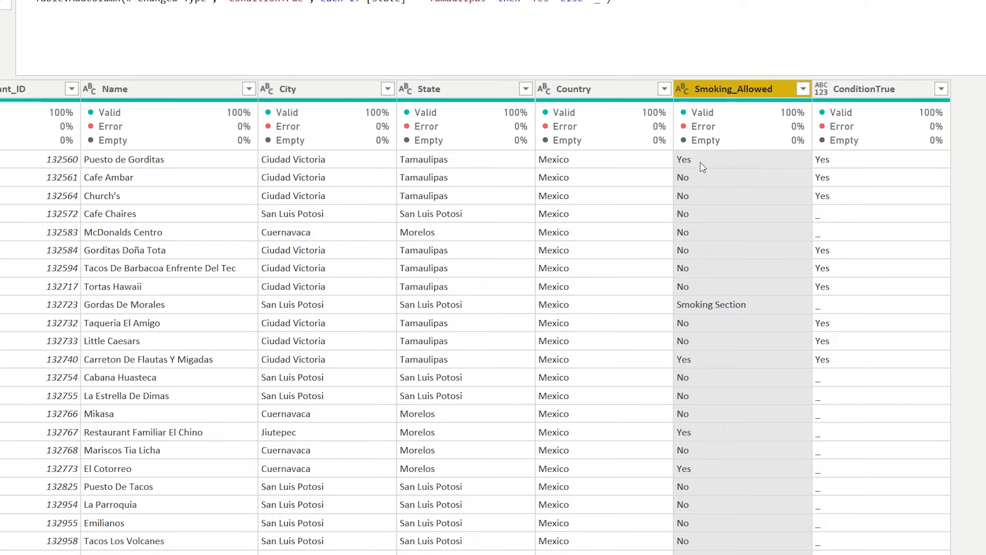
pyautogui.moveTo(696, 455)
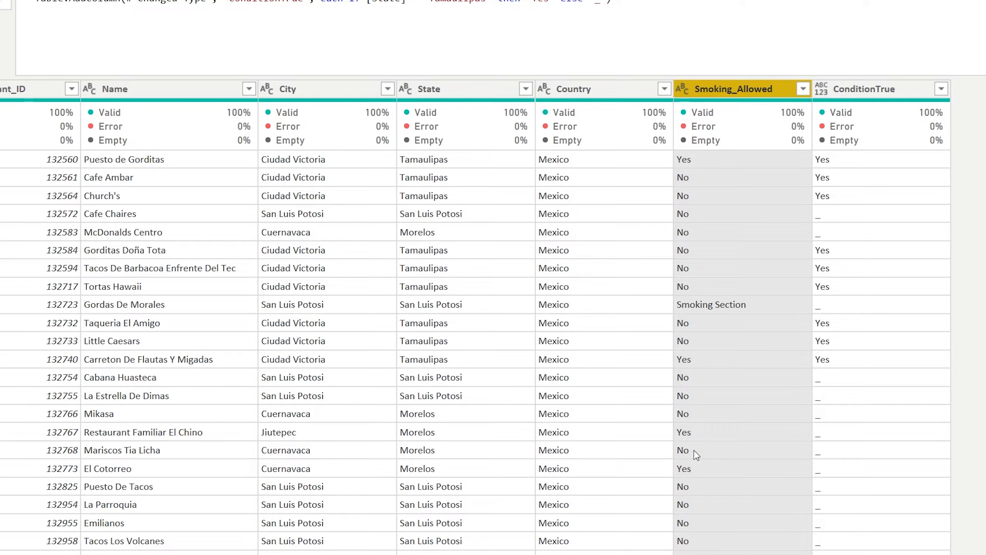
pyautogui.moveTo(767, 211)
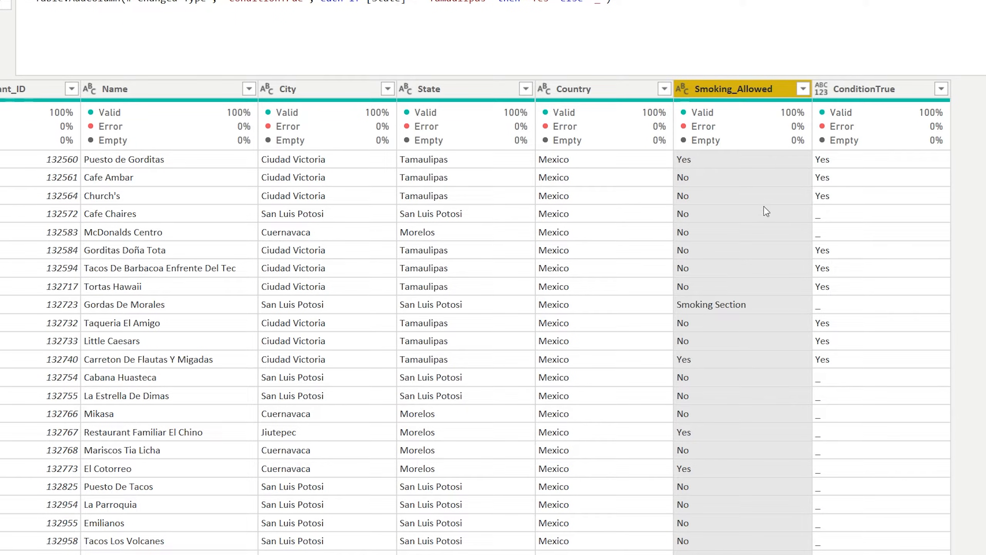
# - Add a Replace Values step on Smoking_Allowed replacing "A" with "B"
pyautogui.rightClick(741, 88)
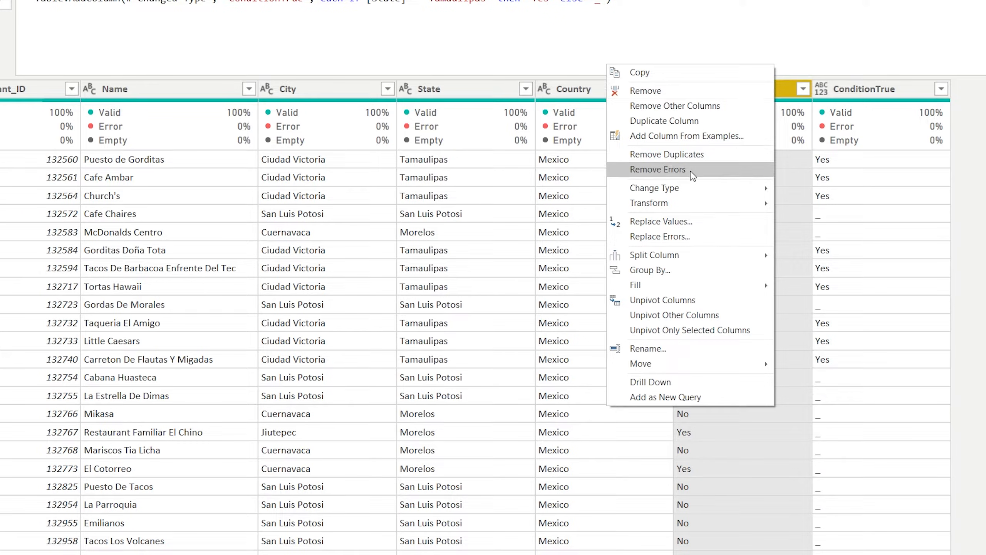
pyautogui.click(662, 222)
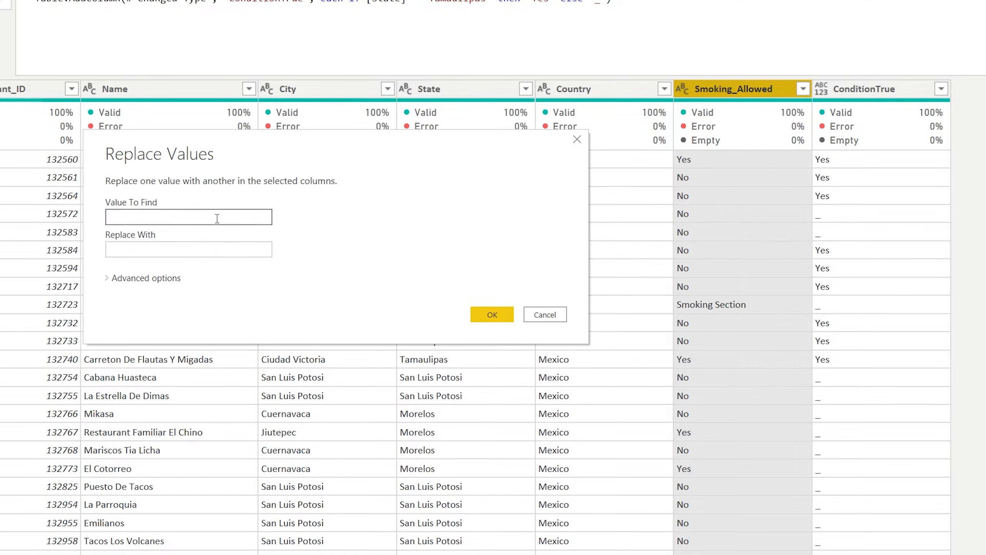
pyautogui.write('A')
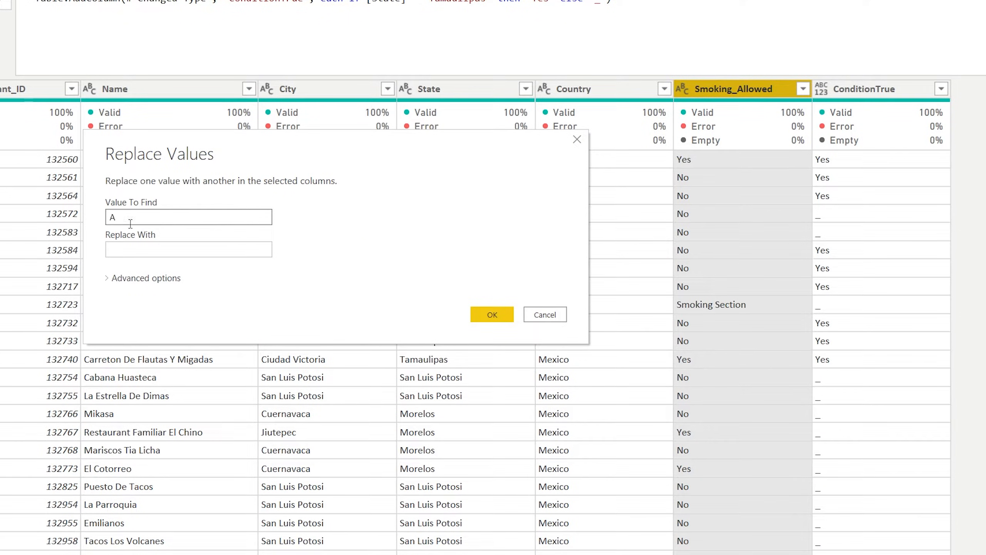
pyautogui.write('B')
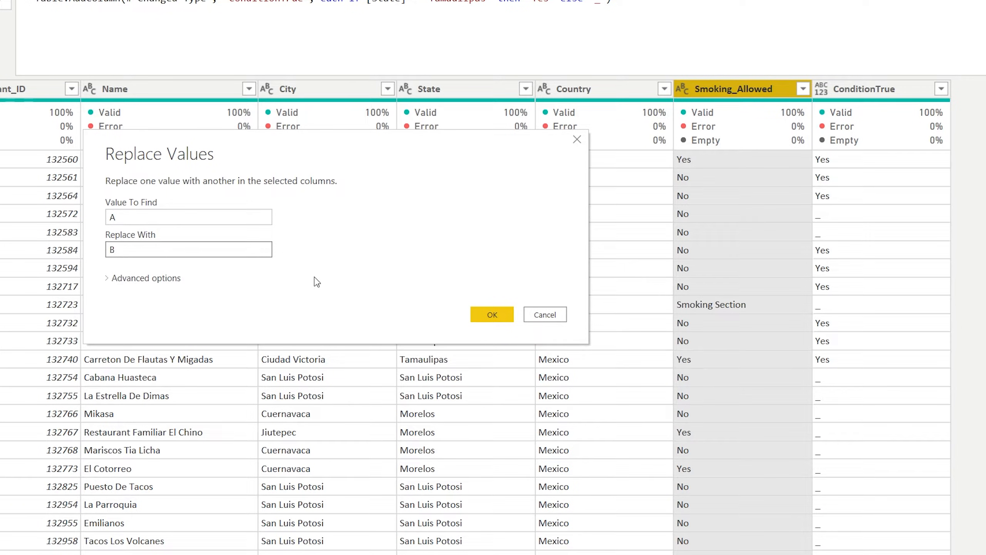
pyautogui.moveTo(379, 293)
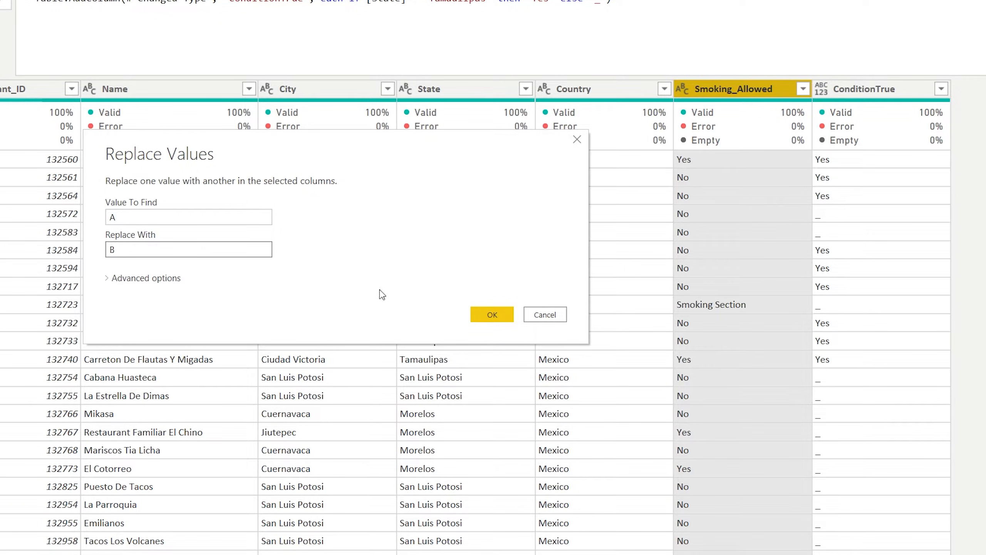
pyautogui.click(492, 314)
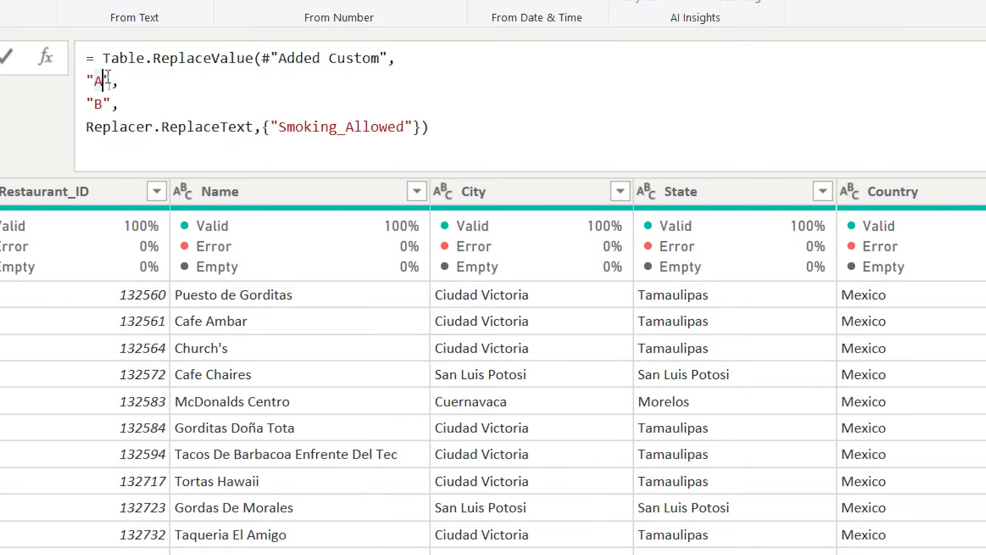
# - In the formula, change the find value "A" to each [Smoking_Allowed]
pyautogui.doubleClick(100, 81)
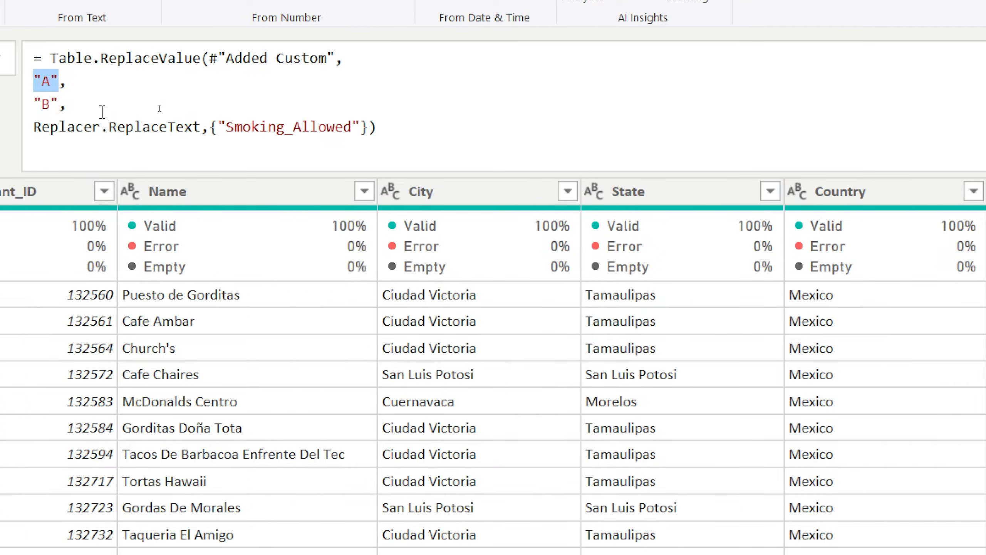
pyautogui.write('each [],')
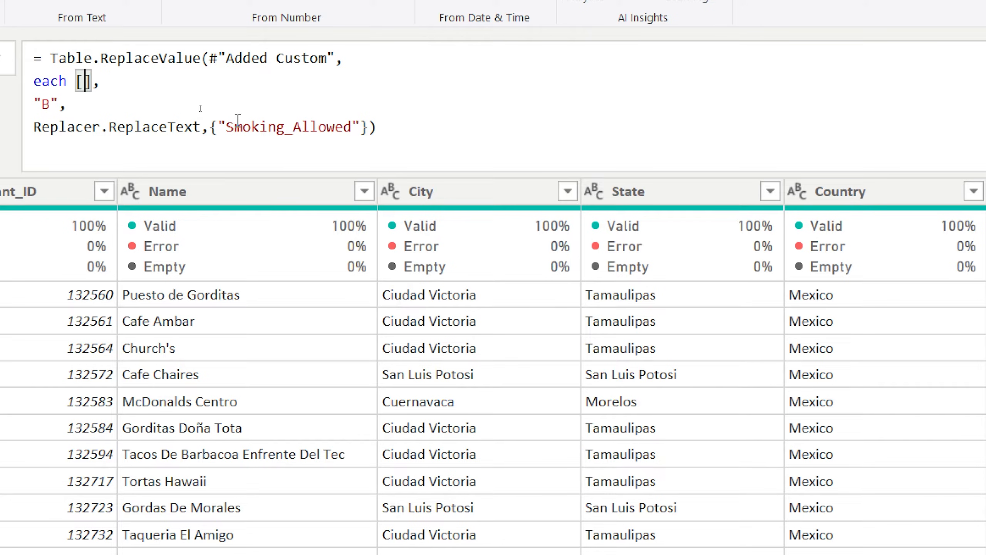
pyautogui.write('Smoking_')
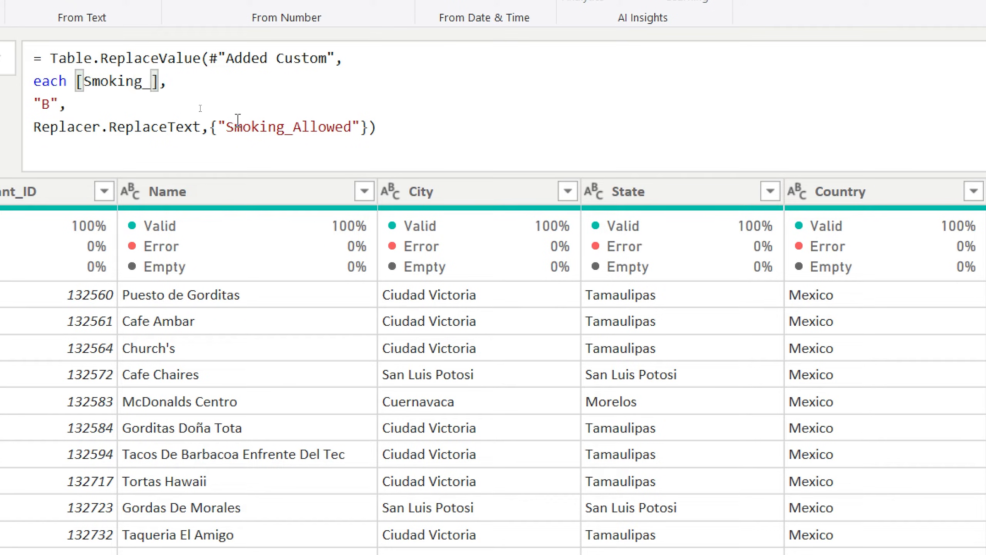
pyautogui.write('Allowed')
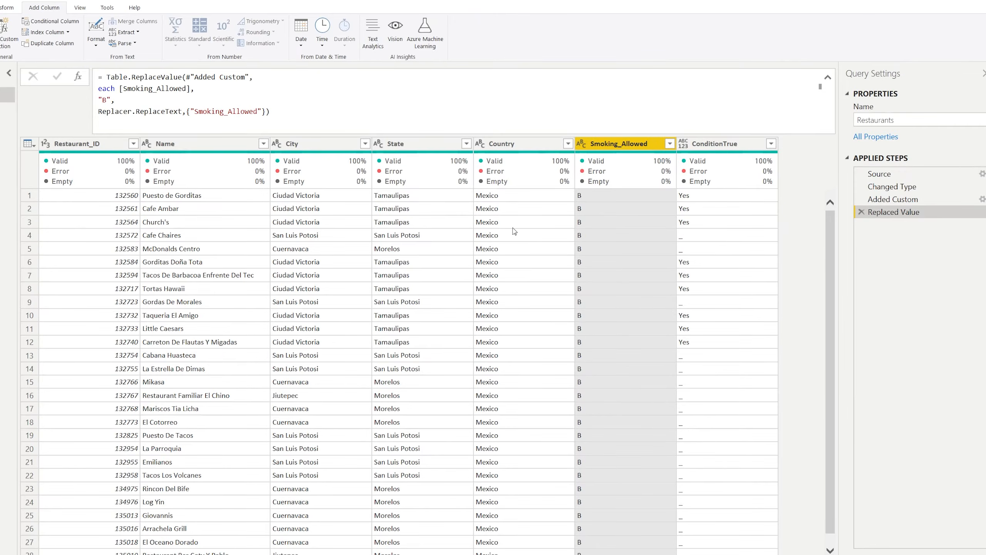
pyautogui.scroll(-3)
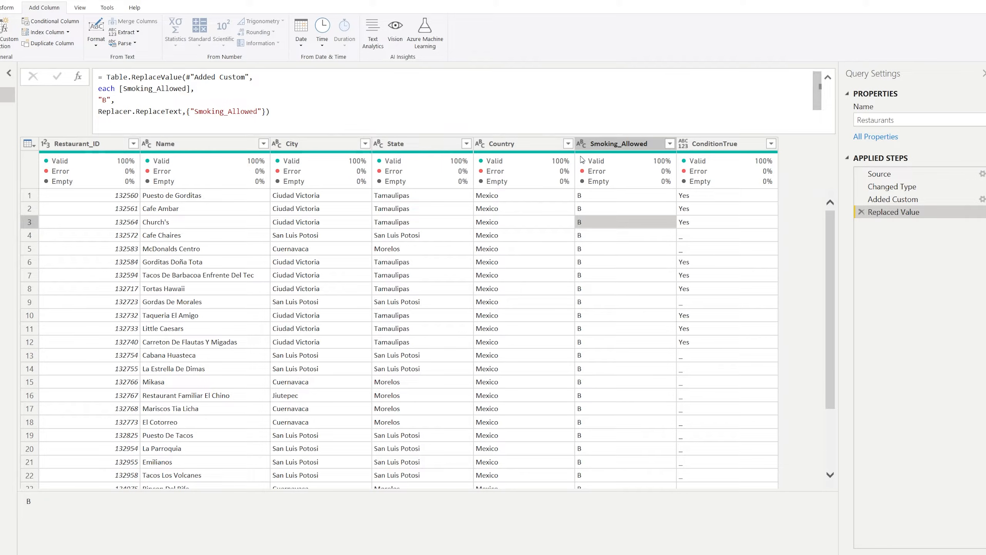
pyautogui.moveTo(893, 200)
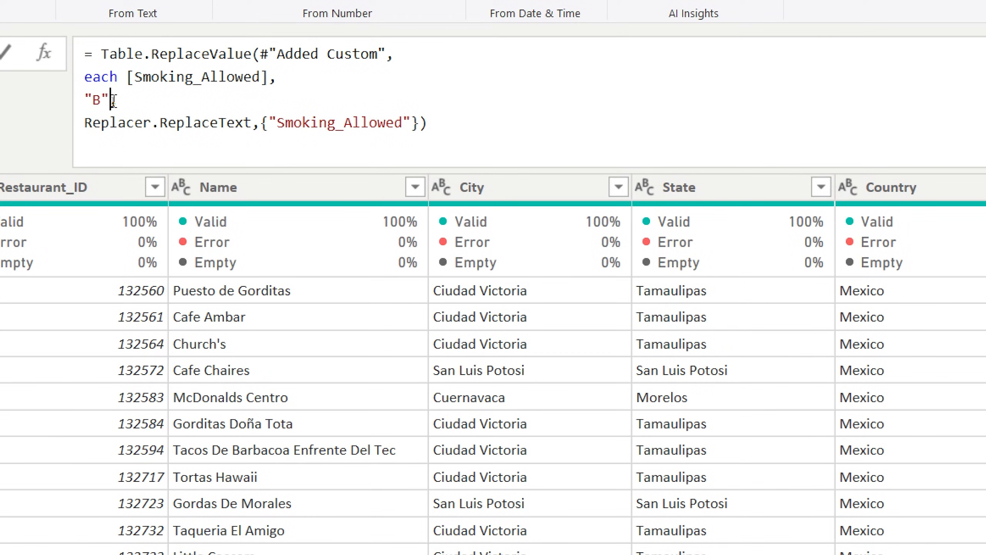
# - Replace "B" with each if [State] = "Tamaulipas" then "No" else [Smoking_Allowed]
pyautogui.press('Backspace')
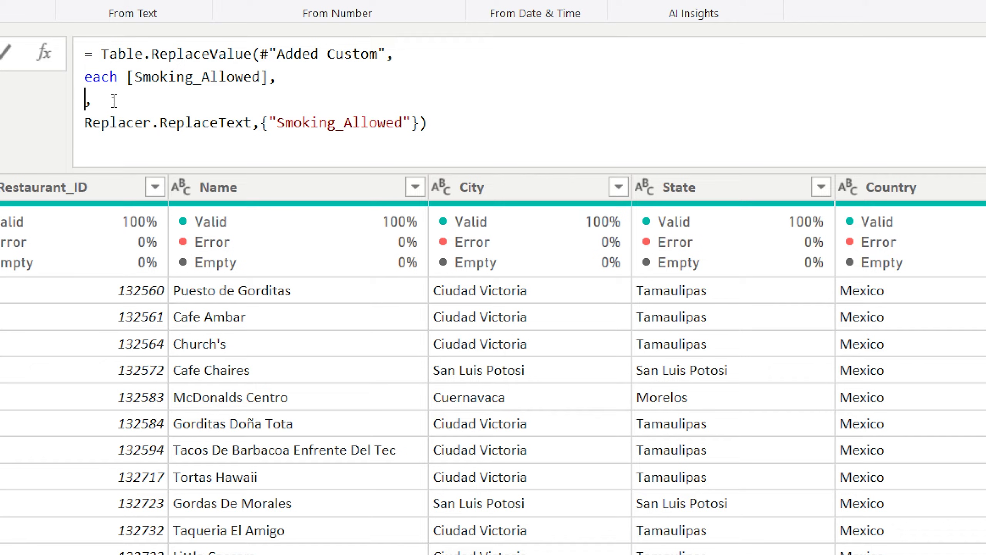
pyautogui.write('each')
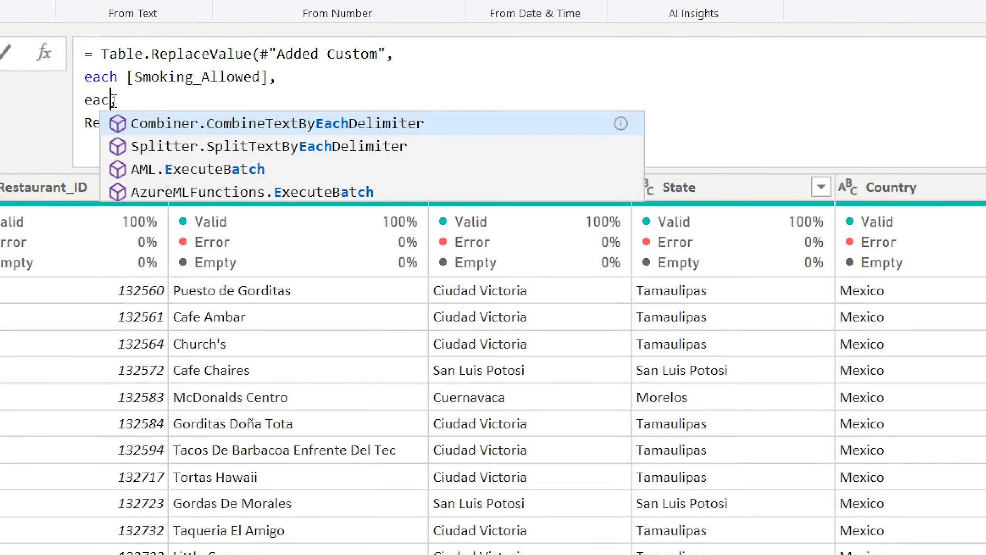
pyautogui.write('if,')
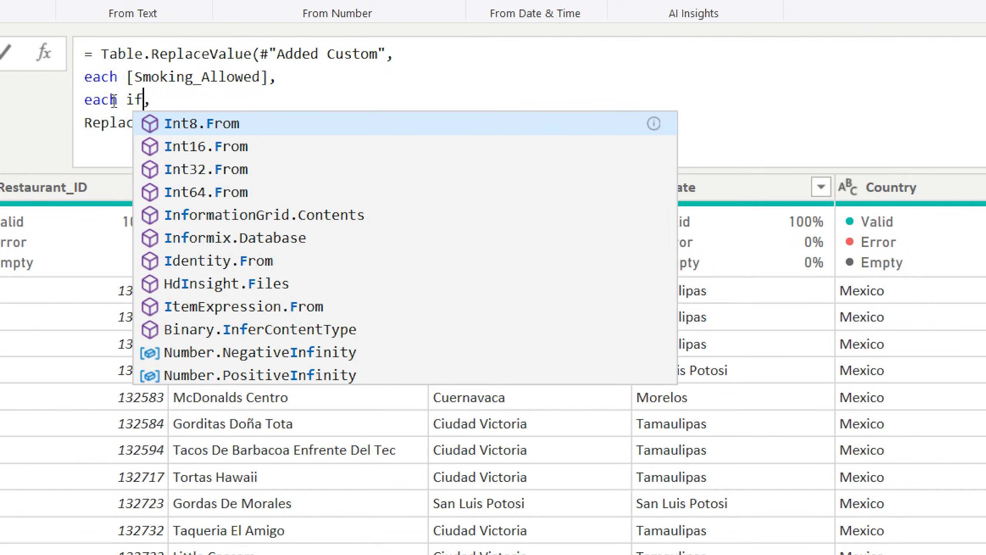
pyautogui.write('[State]')
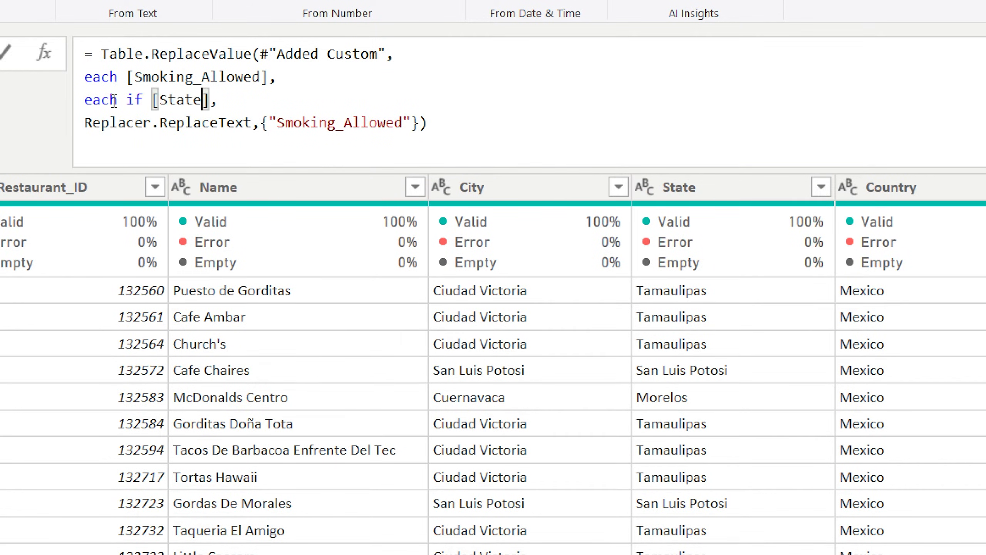
pyautogui.write('=')
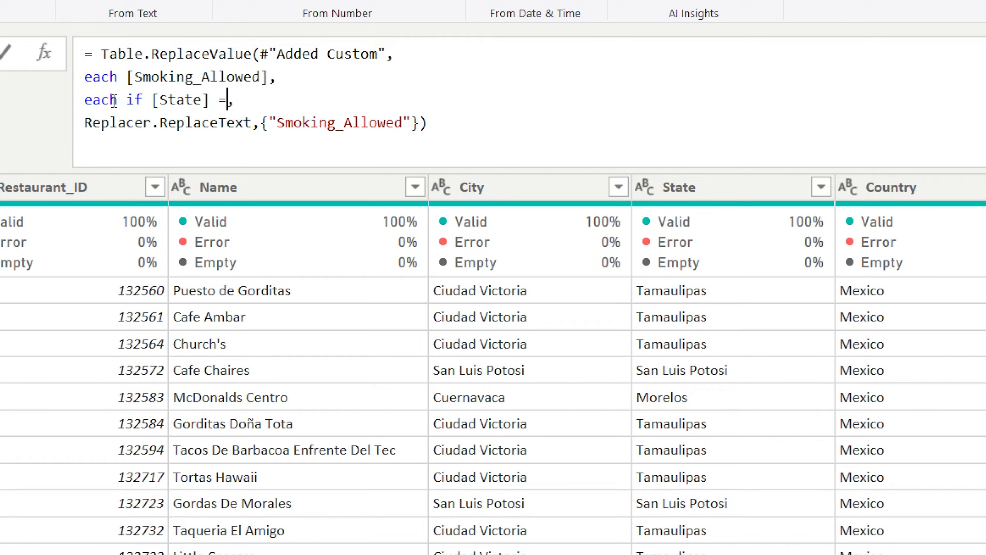
pyautogui.write('"Tamau"')
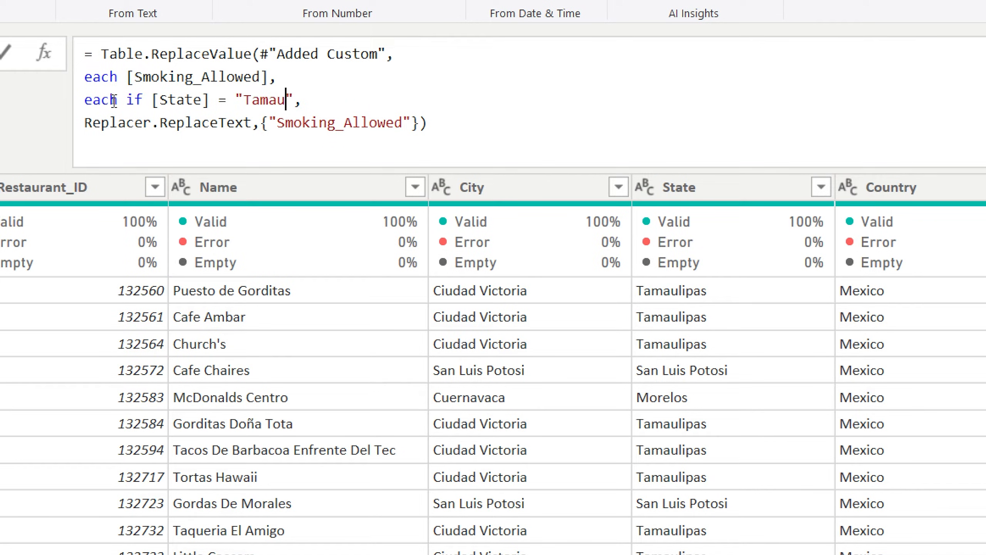
pyautogui.write('lipas" t')
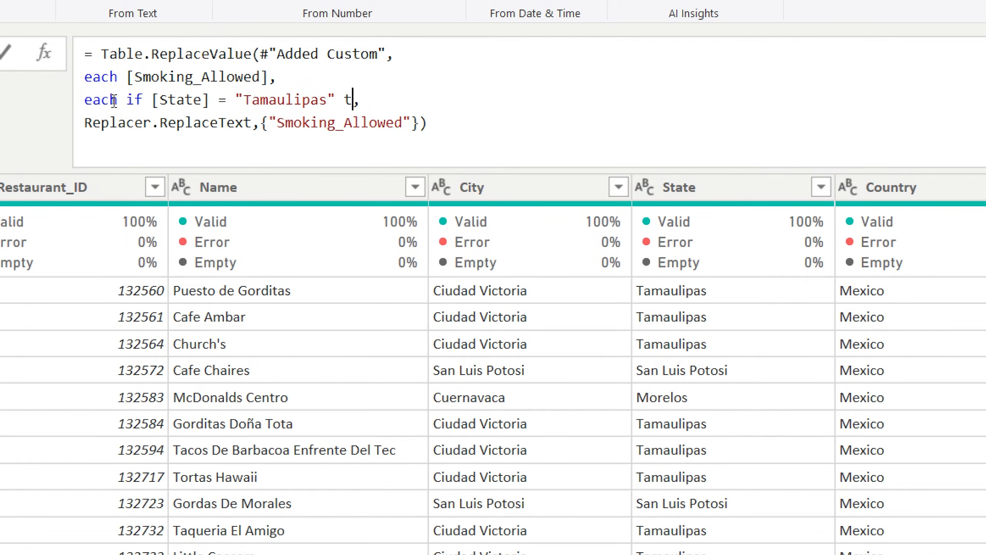
pyautogui.write('hen ""')
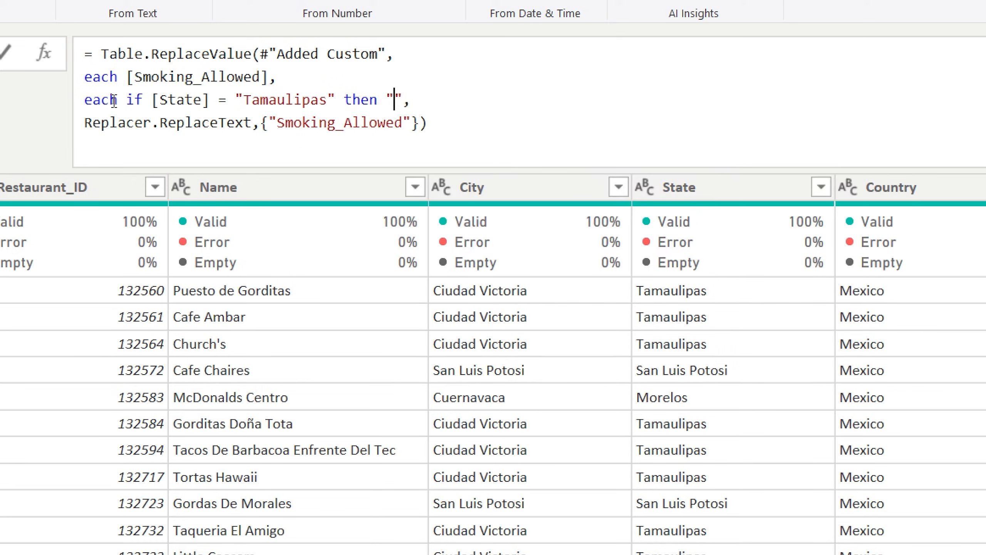
pyautogui.write('No')
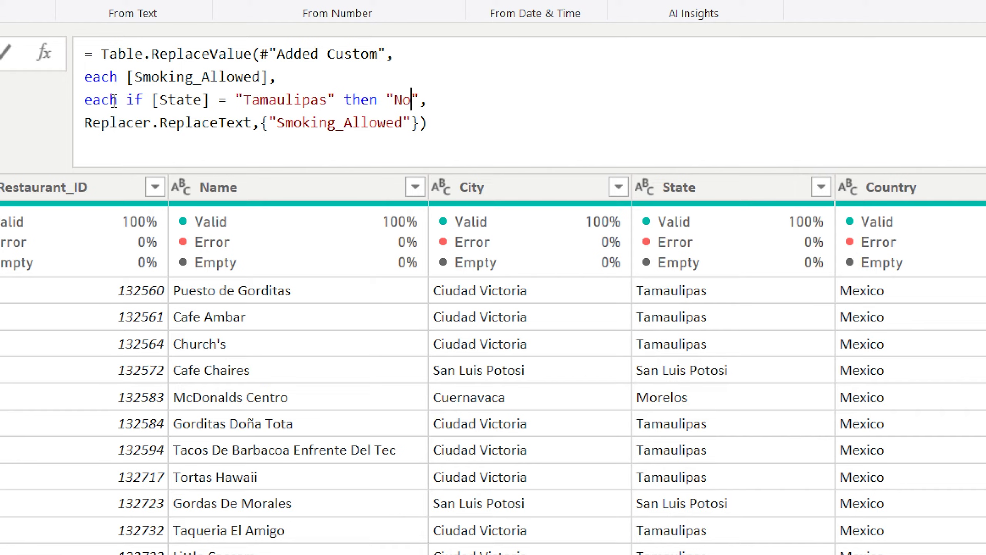
pyautogui.write('else [Smoking_')
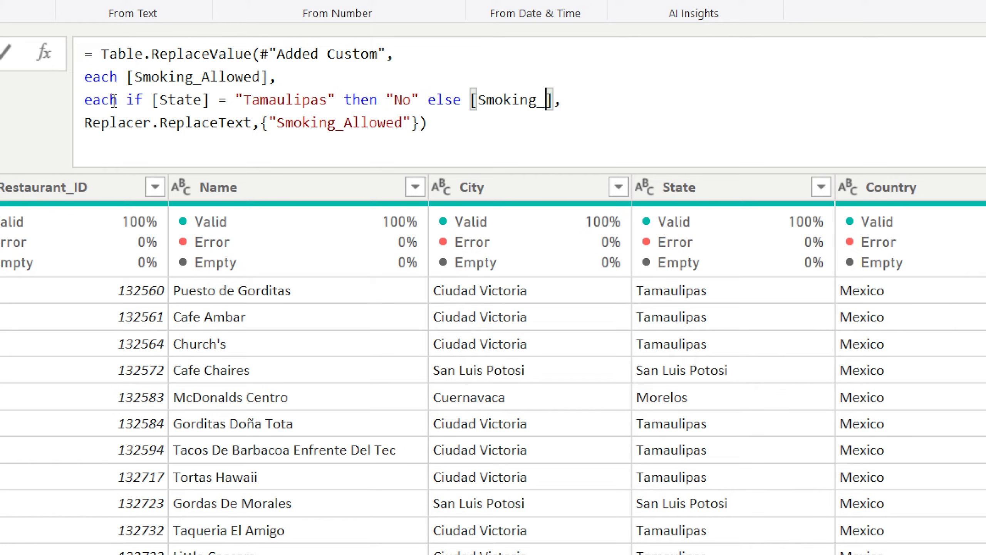
pyautogui.write('Allowed')
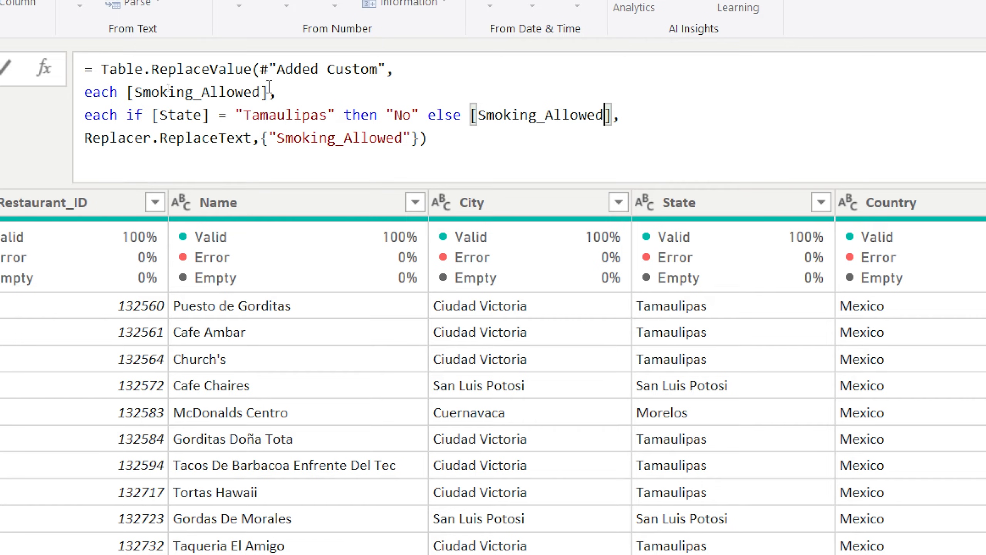
pyautogui.moveTo(132, 298)
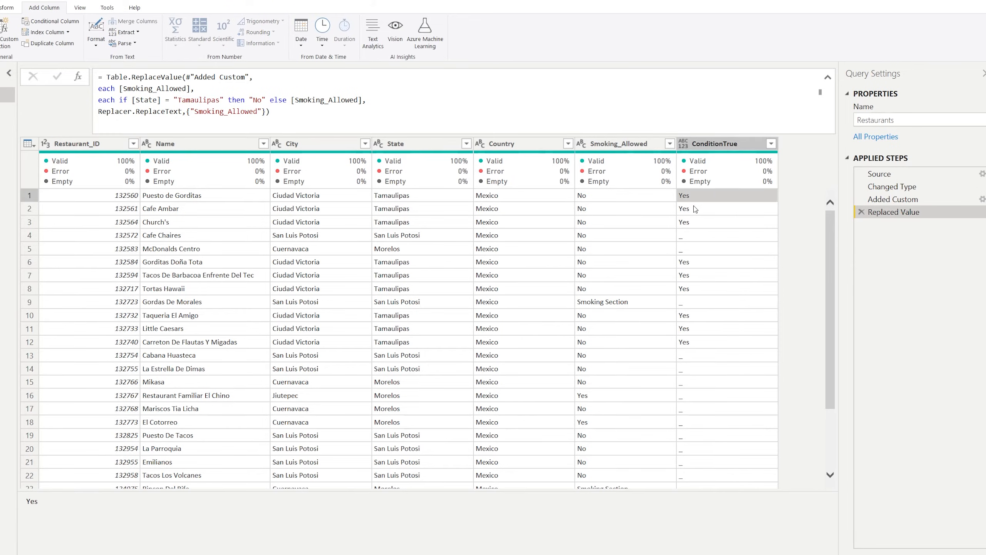
pyautogui.click(727, 222)
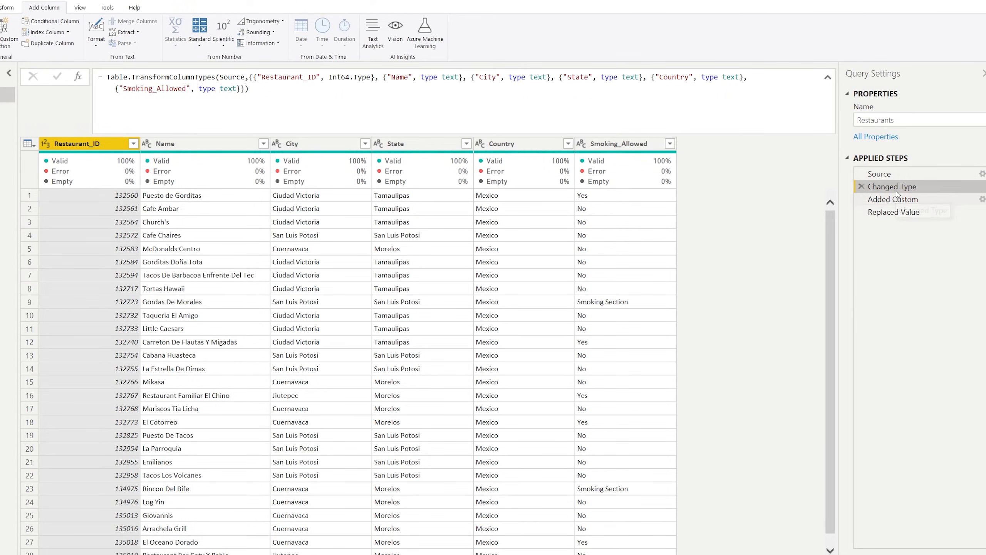
pyautogui.click(892, 198)
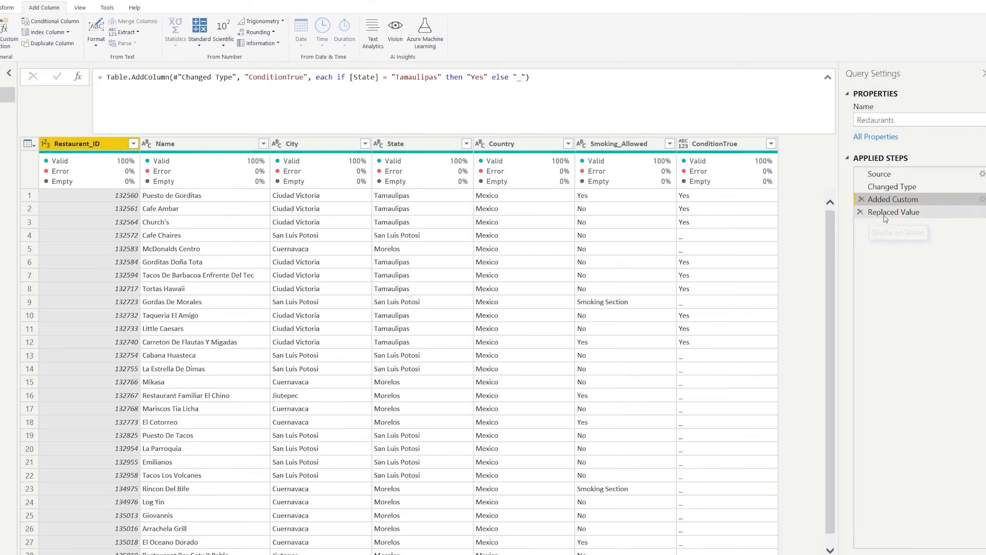
pyautogui.click(891, 199)
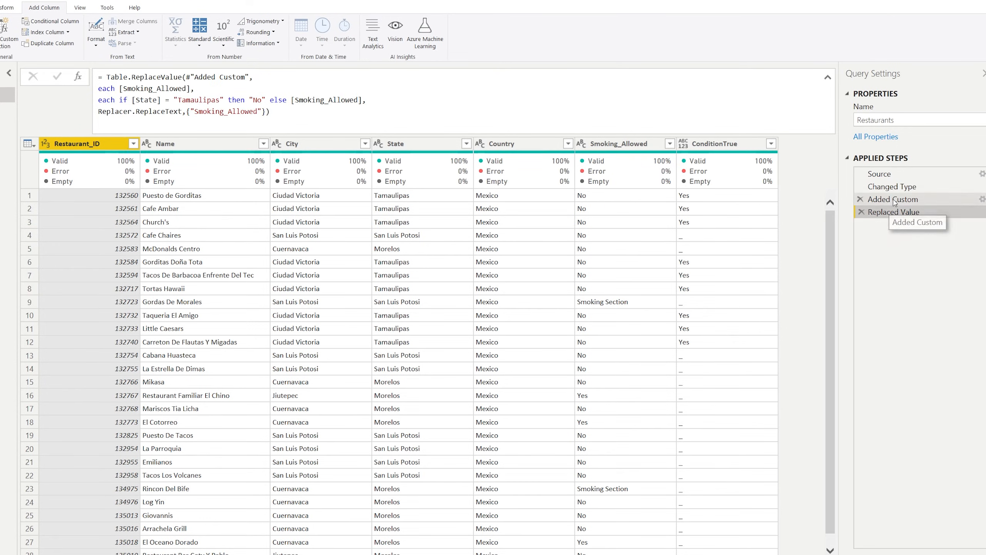
# - Delete the Added Custom step from Applied Steps and confirm
pyautogui.click(860, 199)
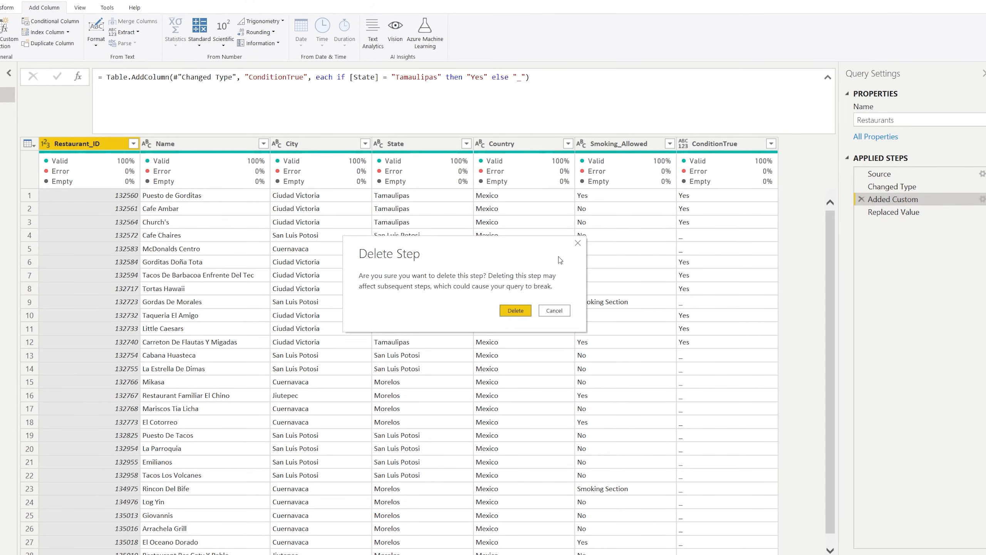
pyautogui.click(515, 310)
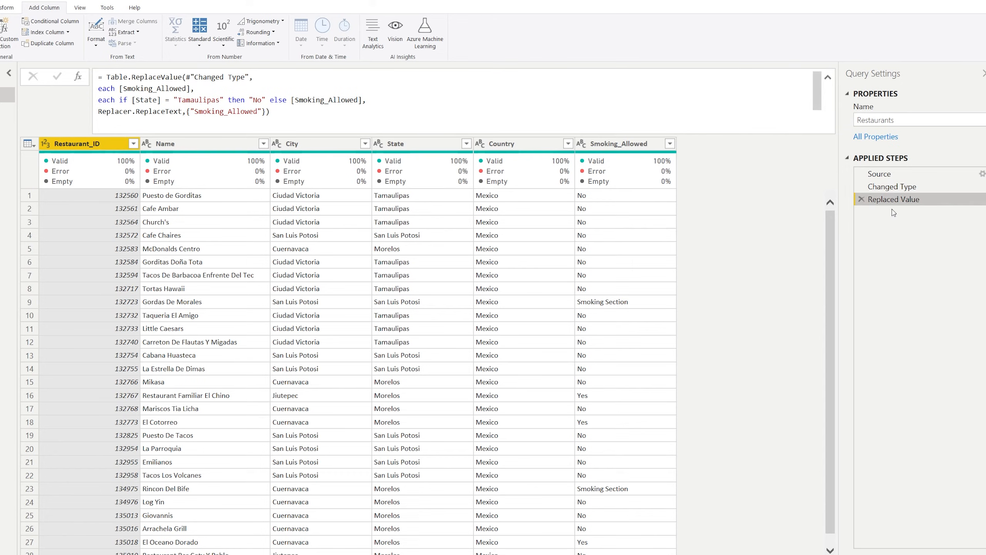
pyautogui.moveTo(894, 200)
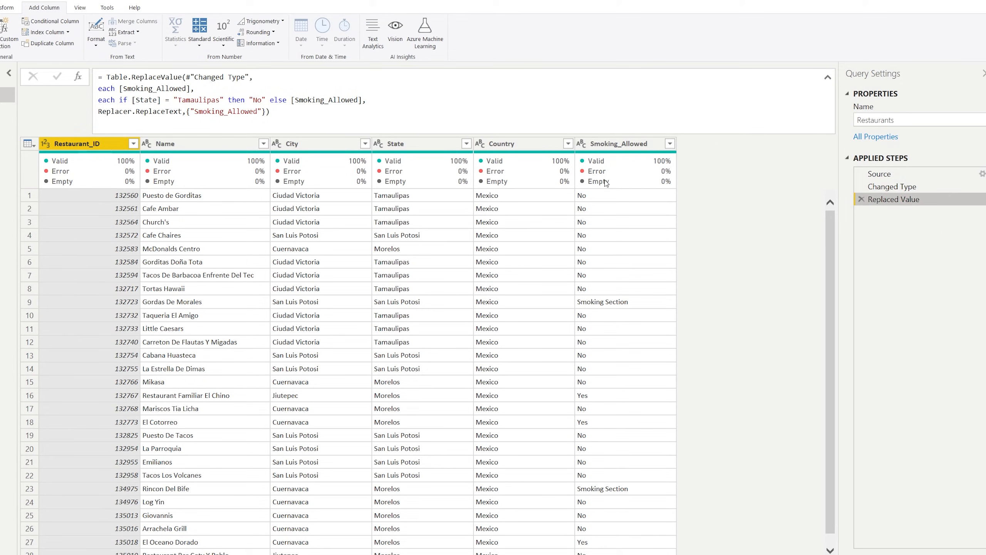
pyautogui.moveTo(620, 219)
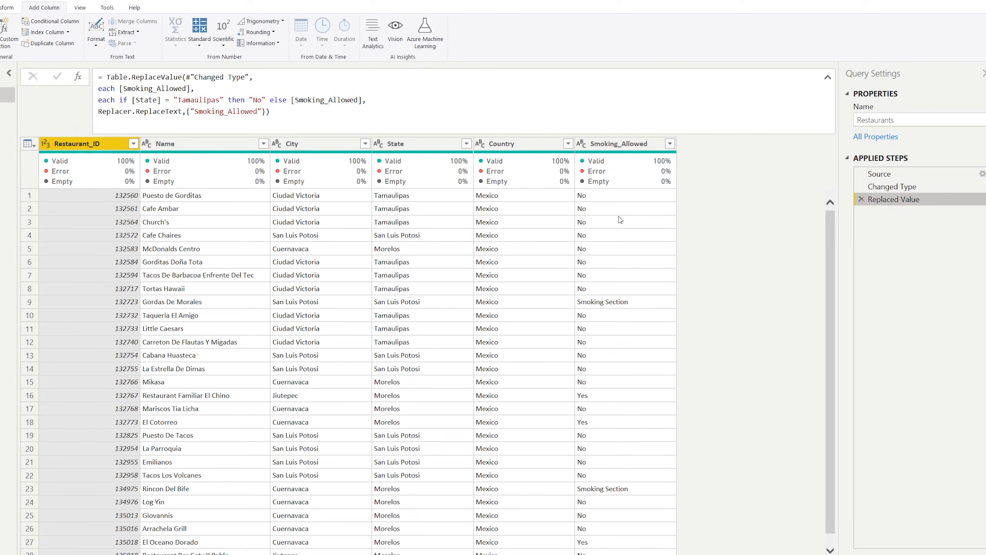